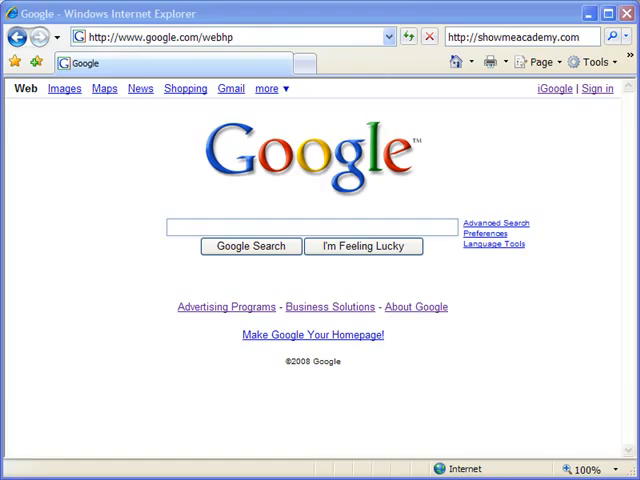
mouse_move(577, 196)
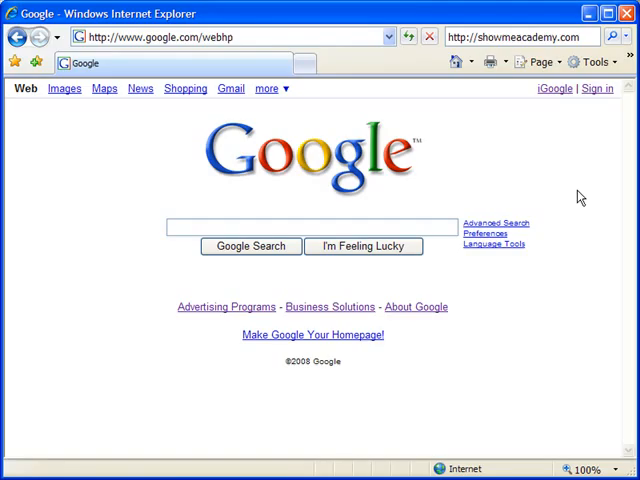
mouse_move(492, 62)
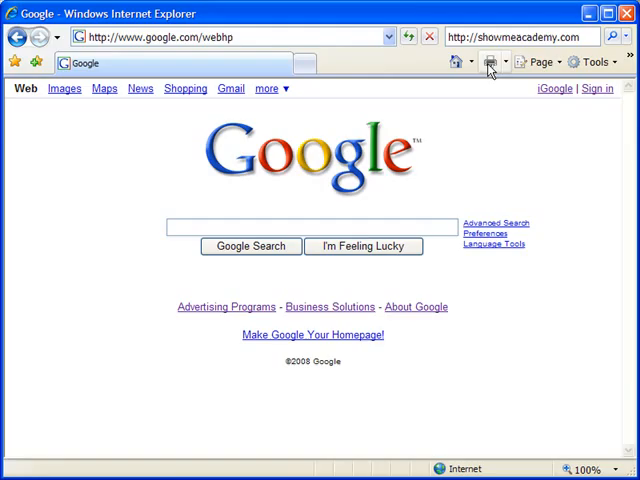
mouse_move(510, 68)
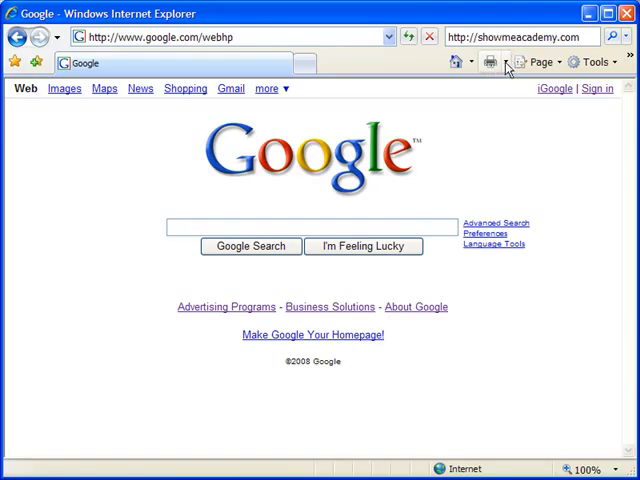
Step: Open Print Preview for the Google homepage from the Print button's menu
click(504, 60)
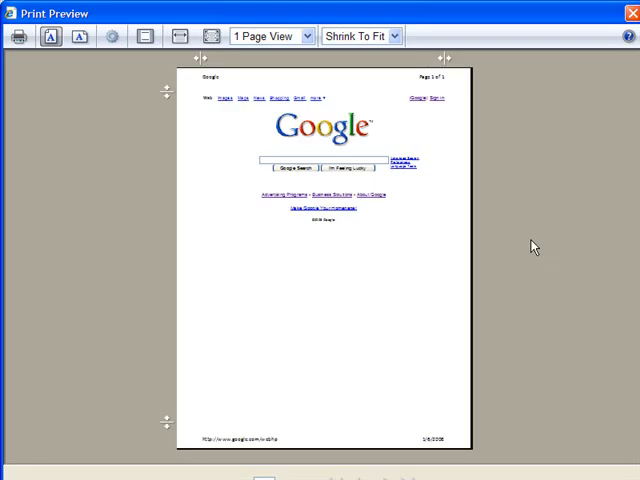
mouse_move(543, 32)
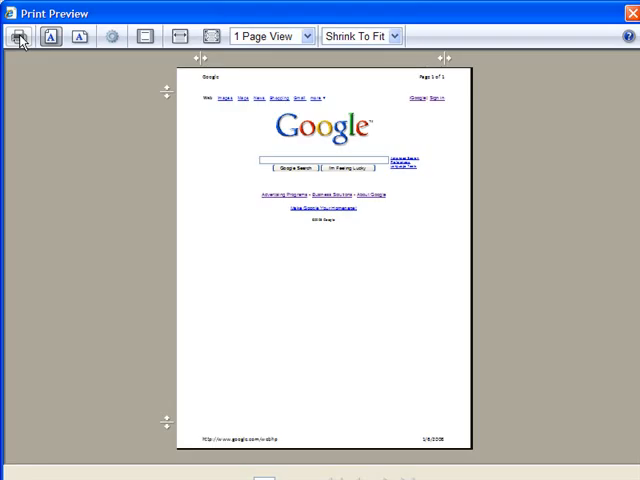
mouse_move(50, 36)
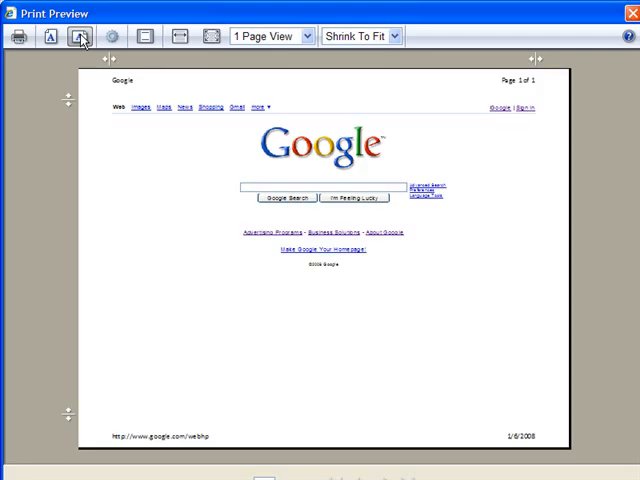
mouse_move(110, 37)
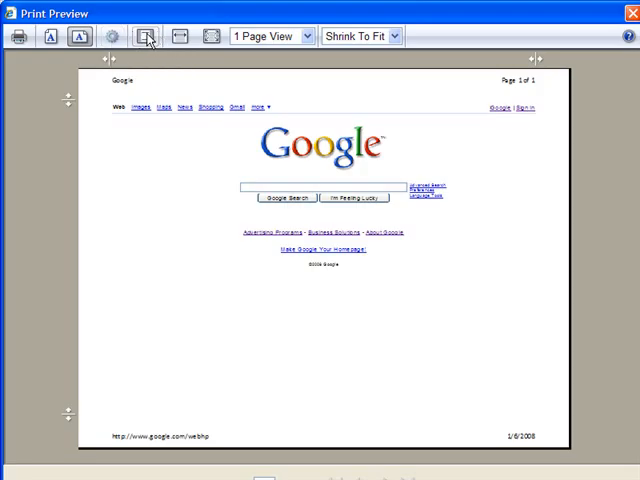
mouse_move(150, 37)
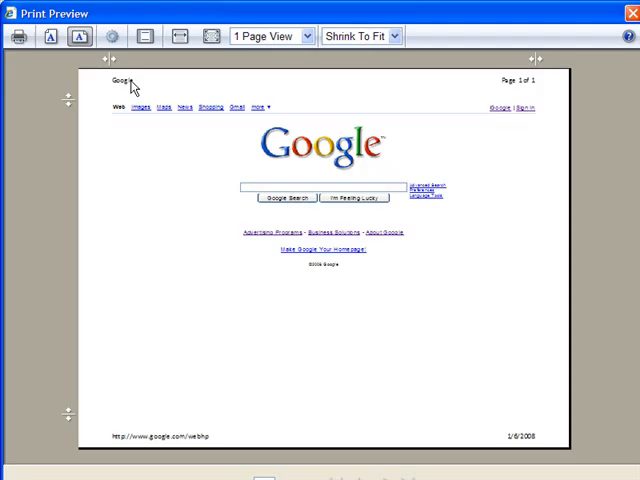
mouse_move(521, 87)
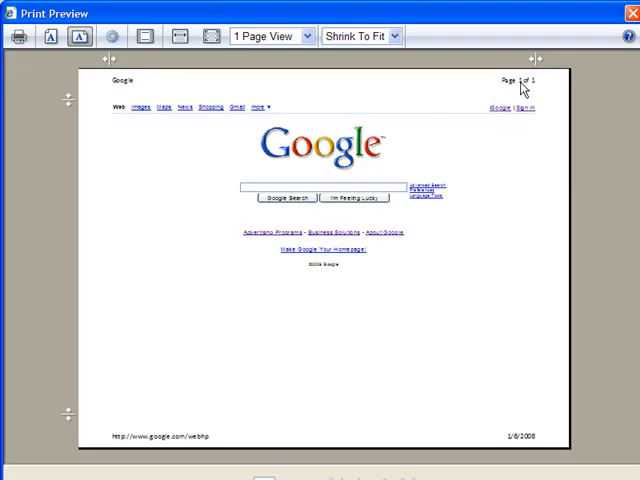
mouse_move(543, 91)
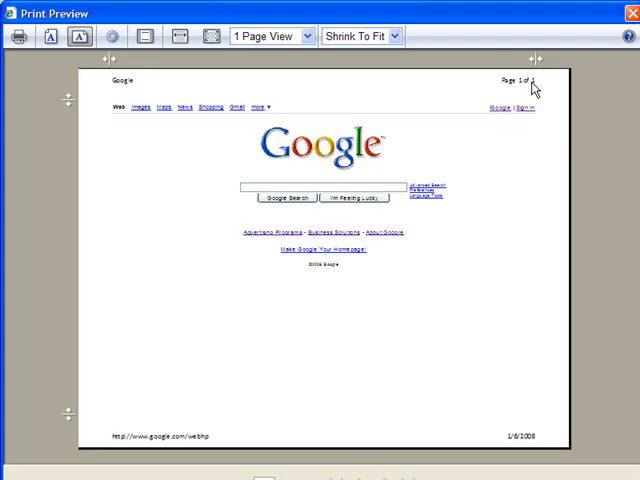
mouse_move(535, 445)
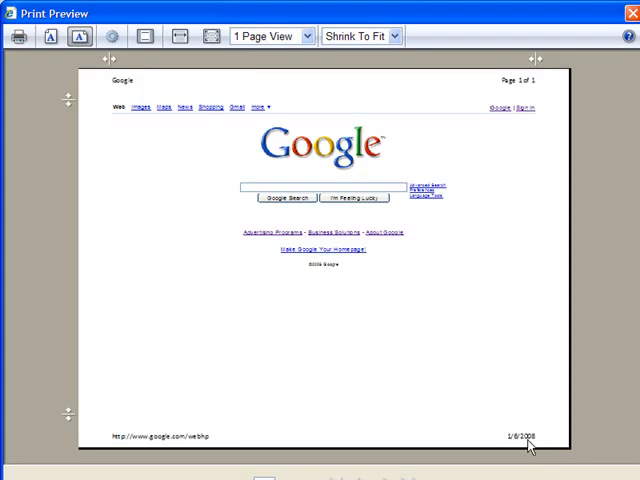
mouse_move(177, 443)
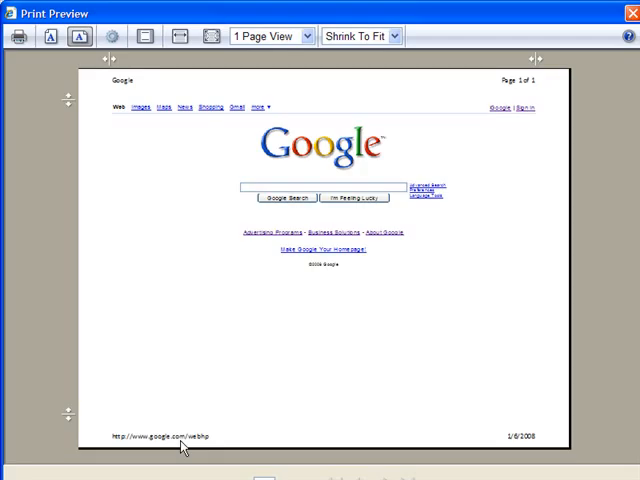
mouse_move(194, 327)
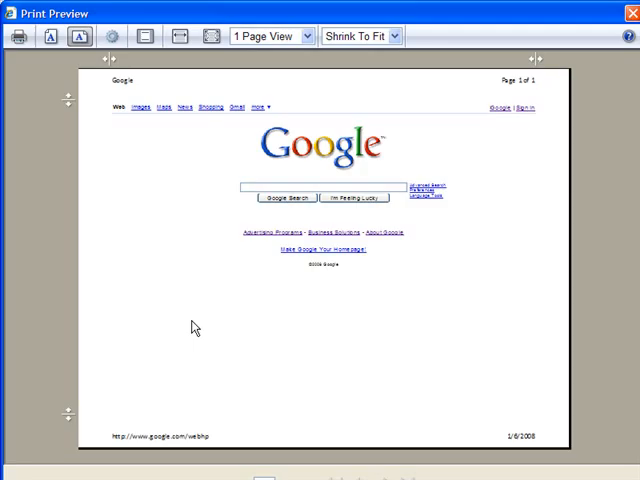
Step: Turn the printout's headers and footers off, then back on
click(147, 37)
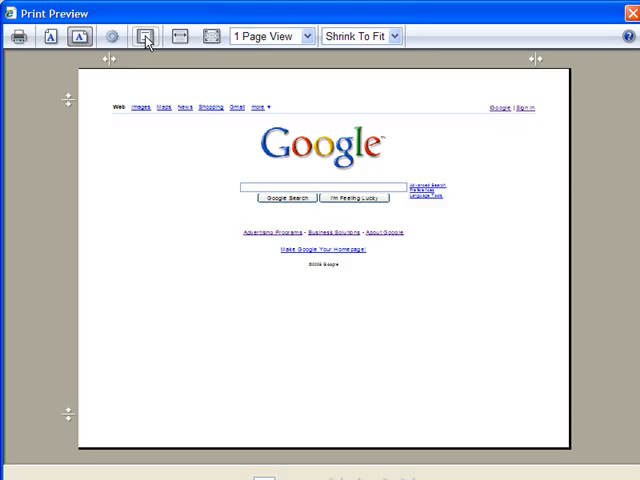
click(144, 36)
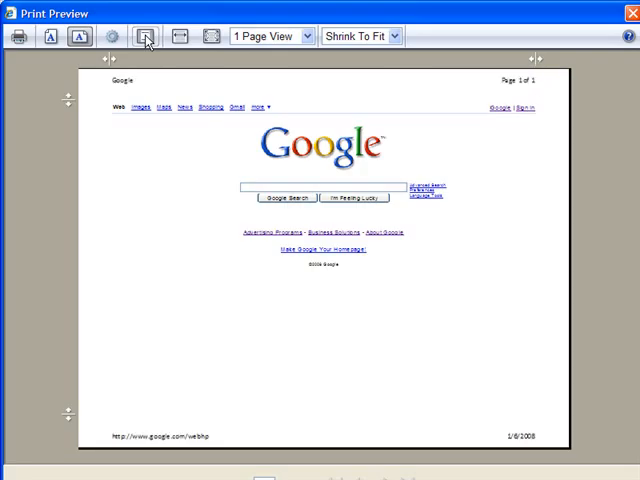
mouse_move(205, 38)
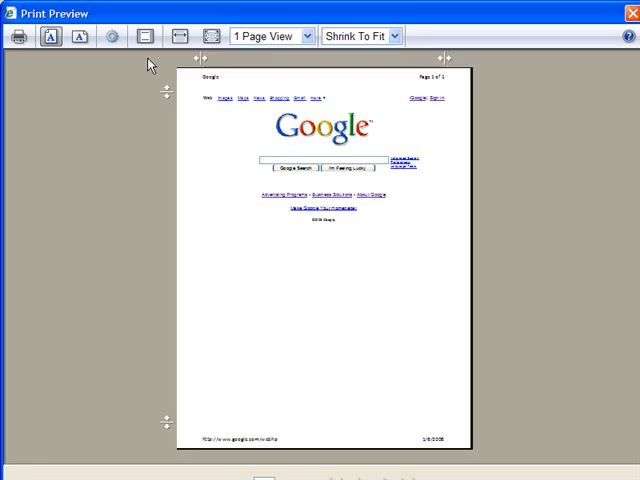
mouse_move(180, 36)
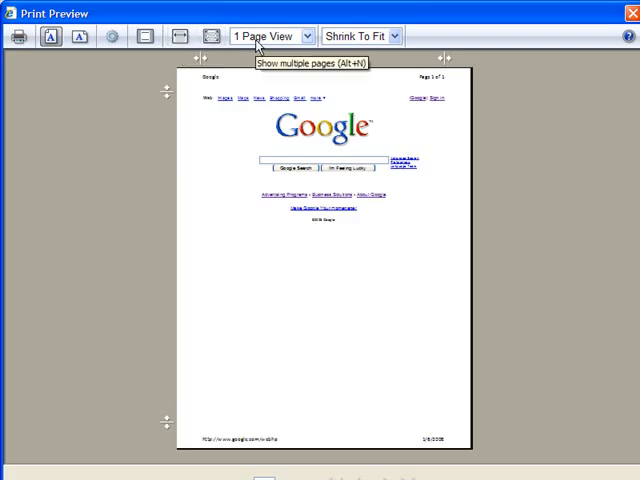
mouse_move(337, 167)
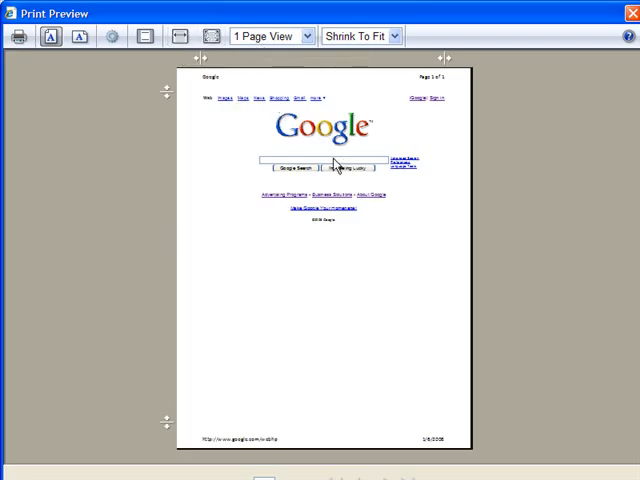
mouse_move(498, 163)
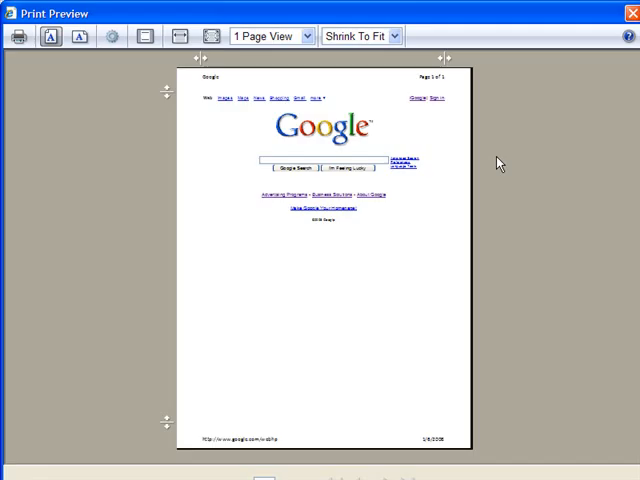
mouse_move(289, 201)
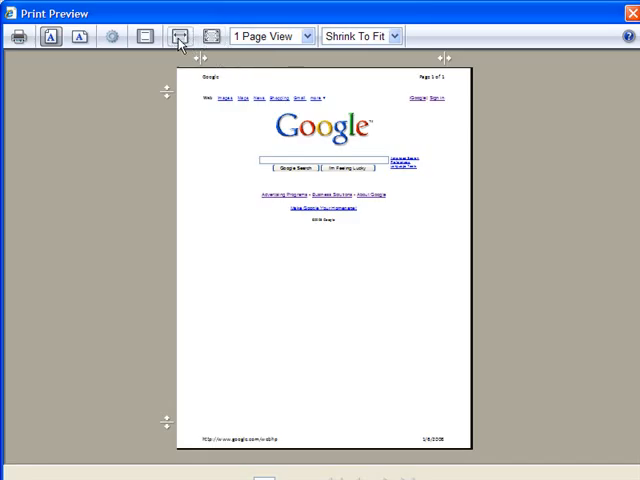
mouse_move(179, 33)
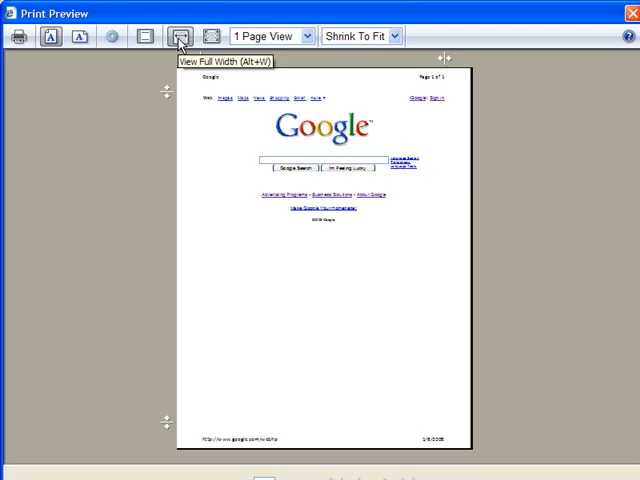
Step: Preview the page at full width, then switch back to the full-page view
click(180, 36)
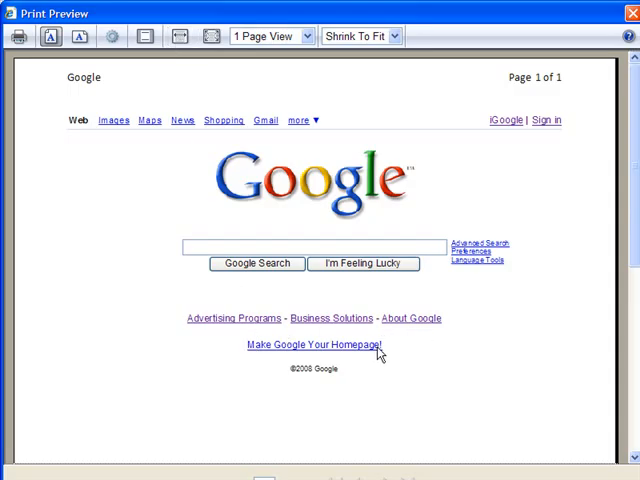
mouse_move(452, 220)
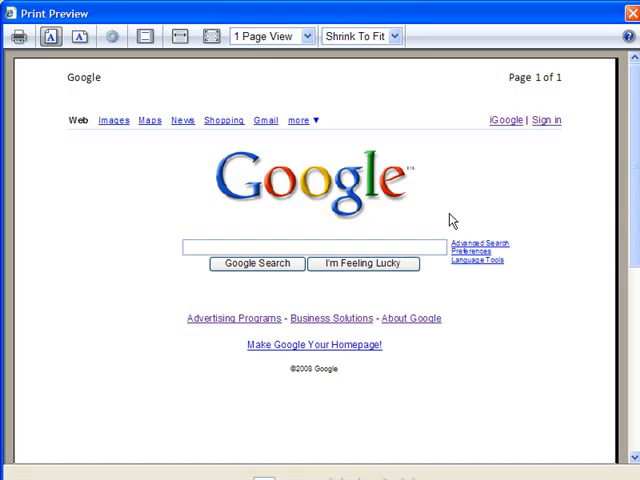
mouse_move(210, 36)
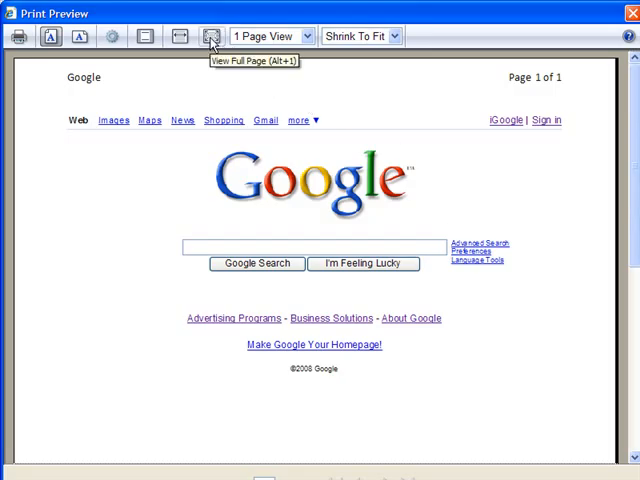
click(209, 36)
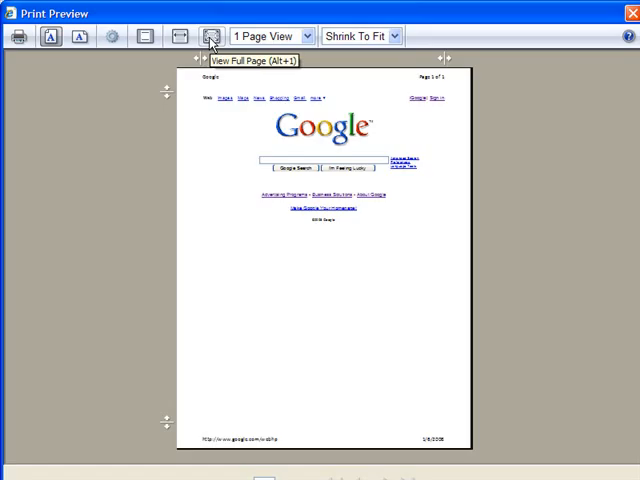
mouse_move(311, 31)
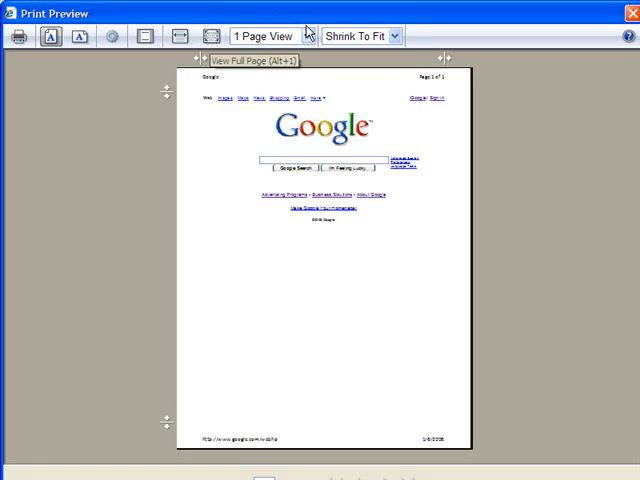
Step: Switch the preview to 12 Page View, then back to 1 Page View
click(311, 36)
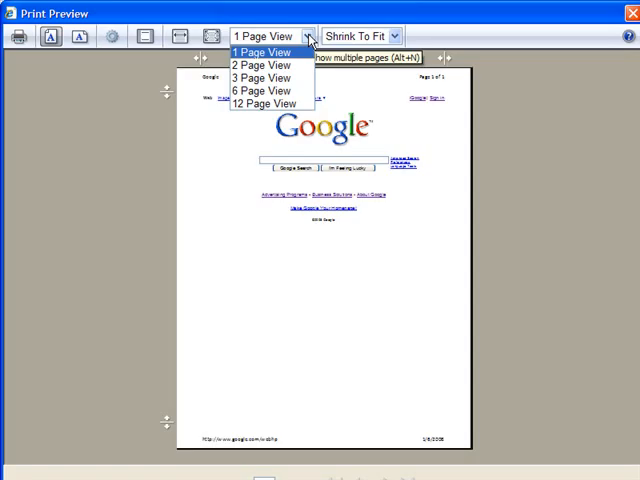
mouse_move(280, 104)
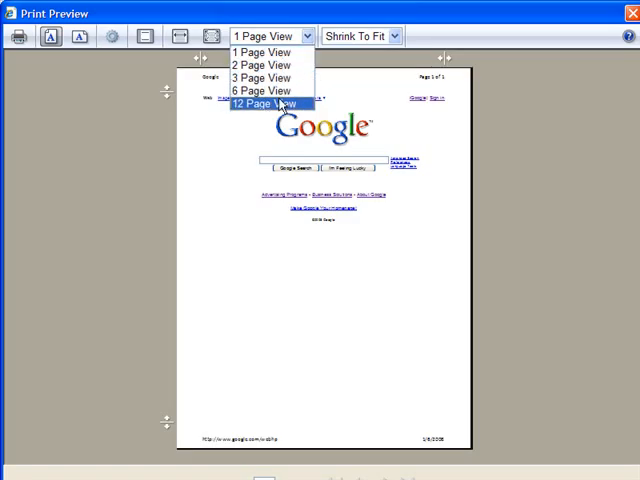
click(266, 104)
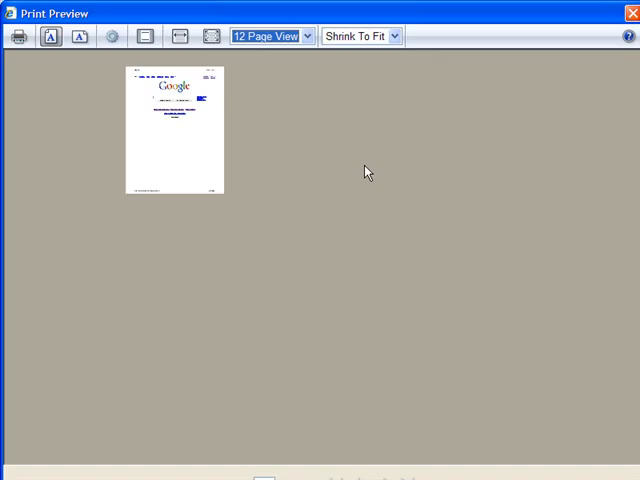
mouse_move(573, 164)
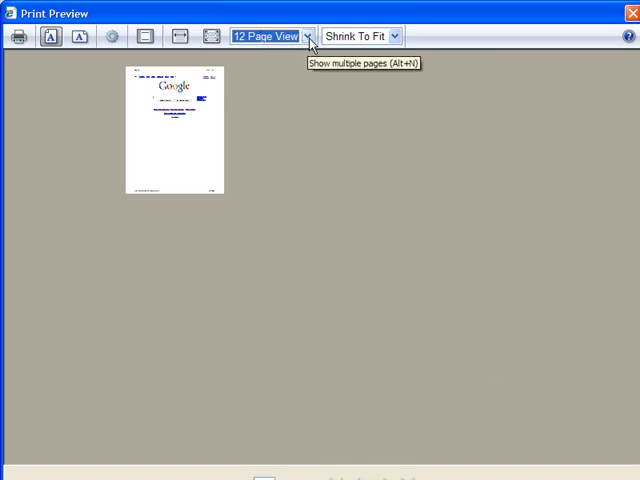
click(306, 36)
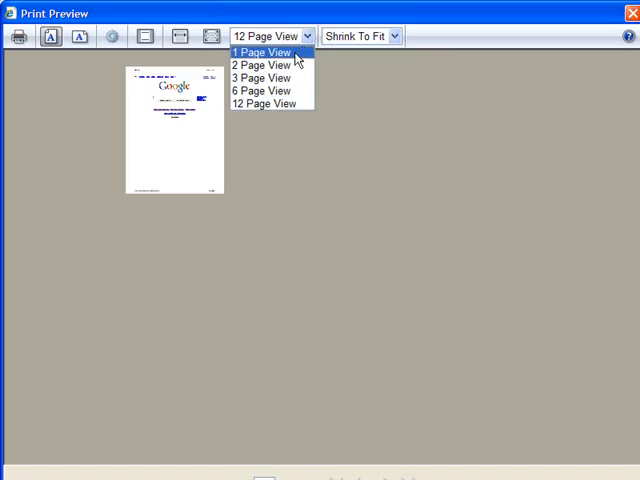
click(262, 50)
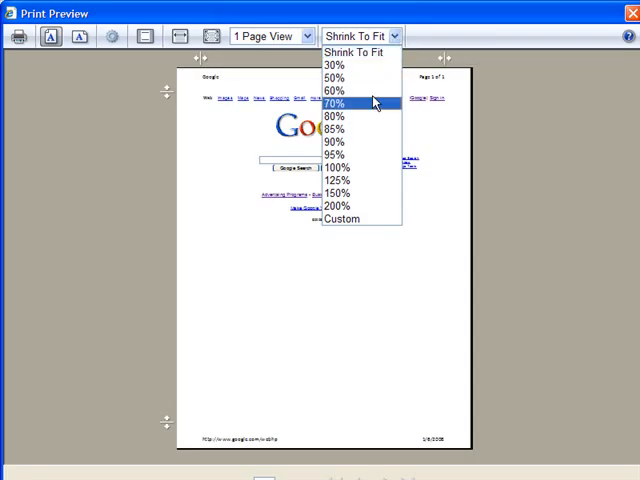
Step: Try print sizes of 100% and 200%, then return to Shrink To Fit
click(338, 167)
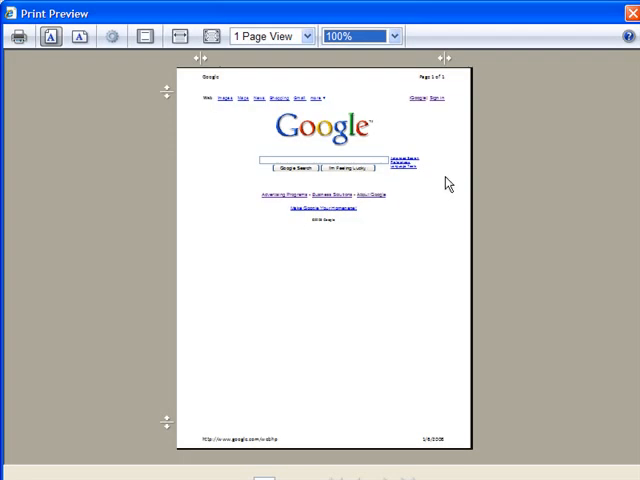
click(404, 37)
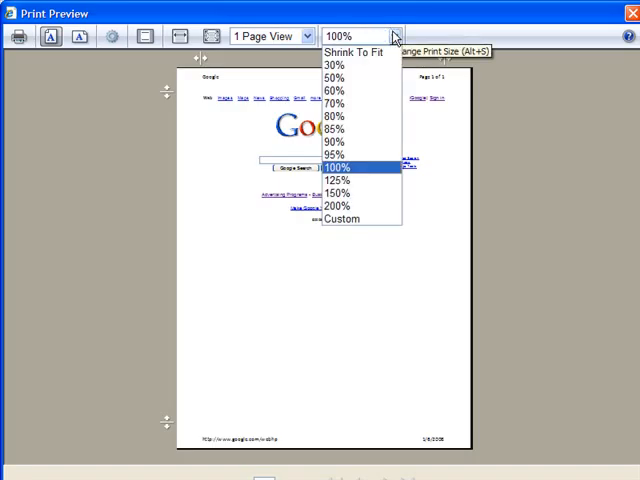
click(338, 206)
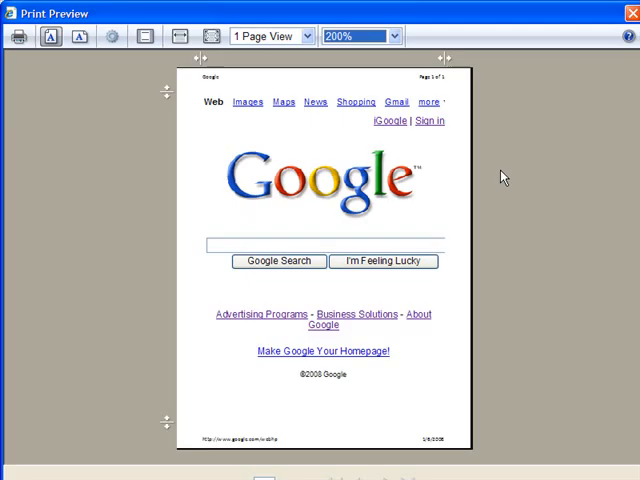
mouse_move(551, 130)
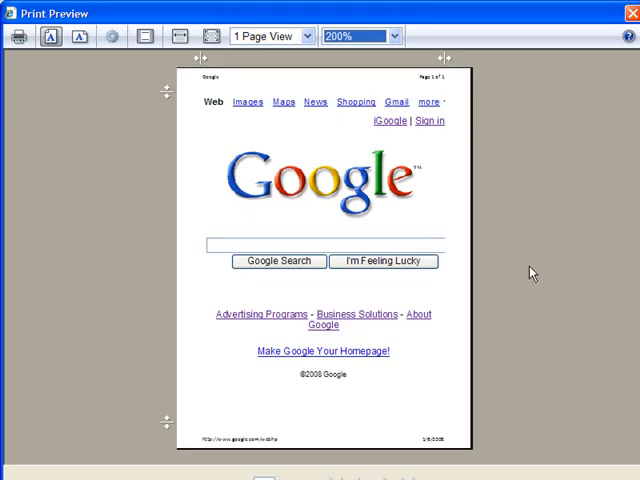
mouse_move(417, 75)
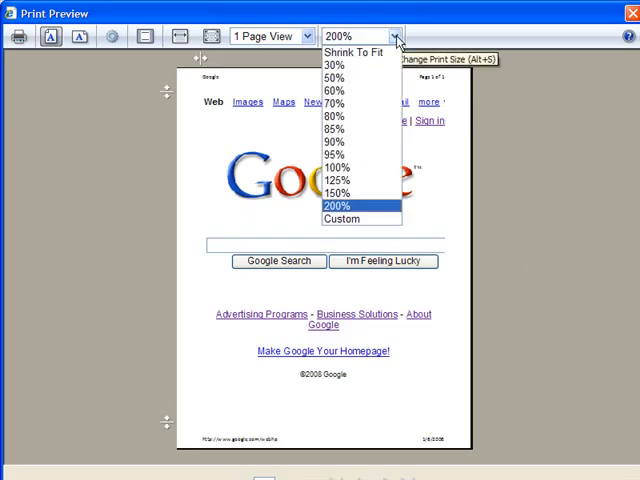
mouse_move(355, 51)
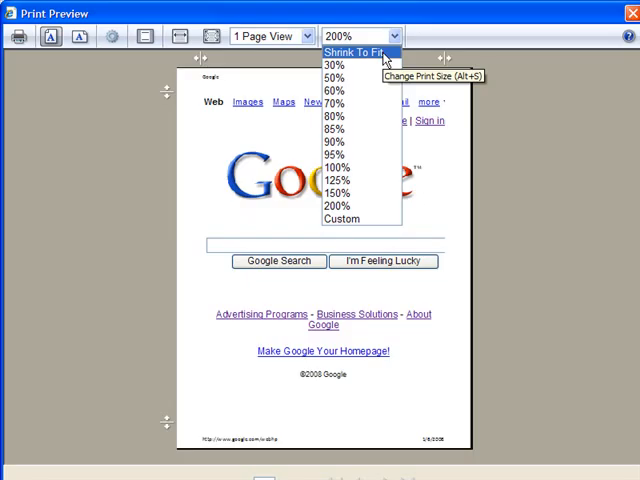
click(347, 52)
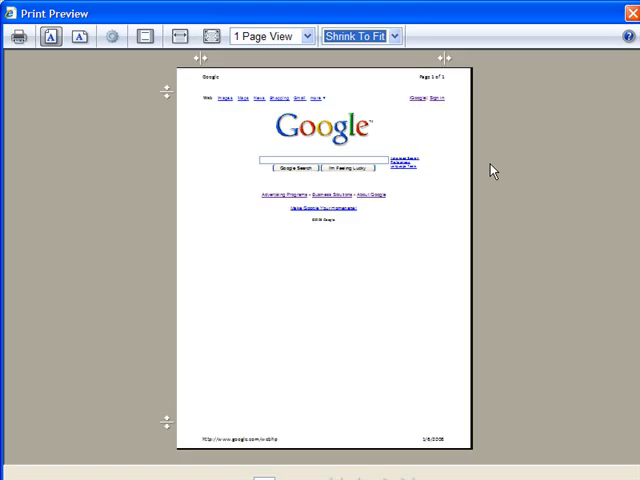
mouse_move(488, 85)
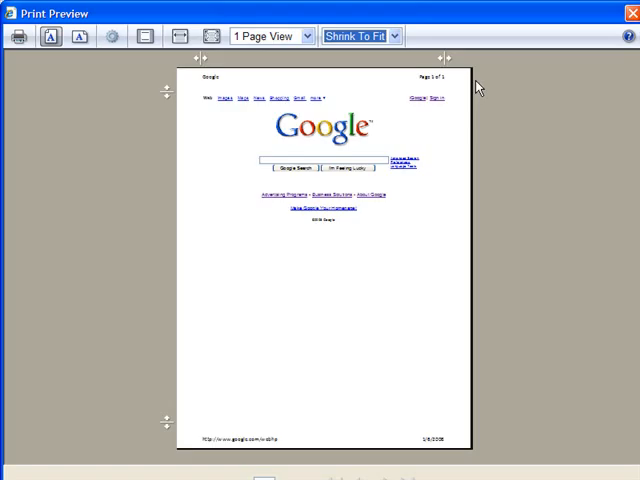
mouse_move(488, 126)
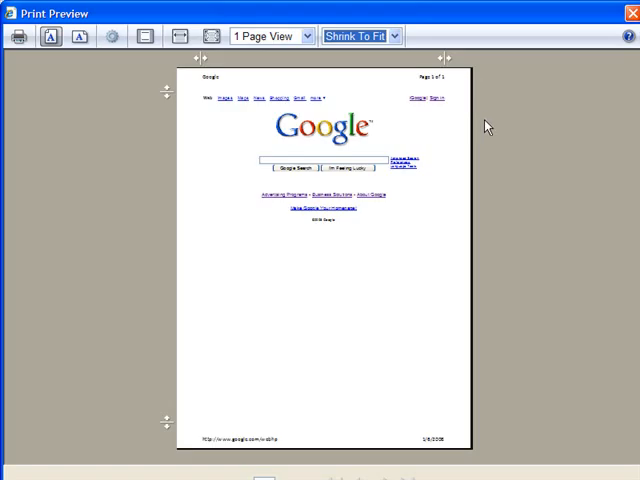
mouse_move(198, 58)
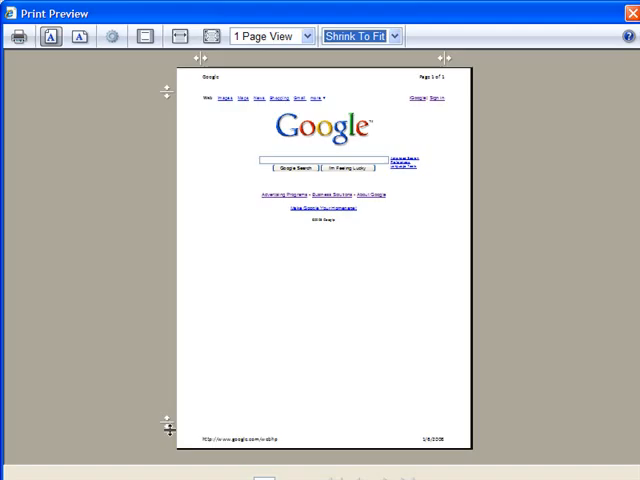
mouse_move(166, 93)
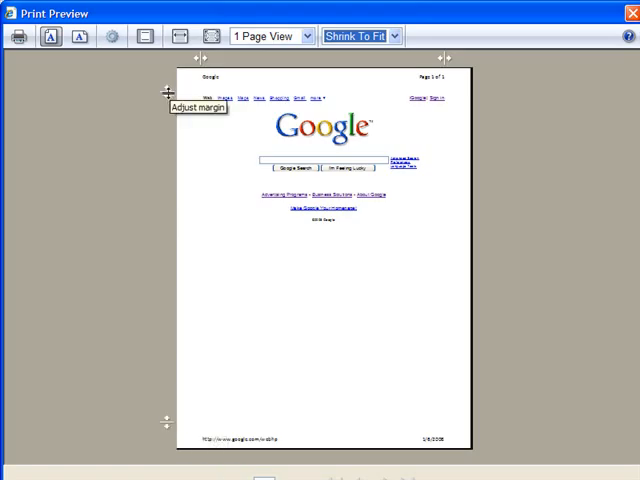
mouse_move(196, 94)
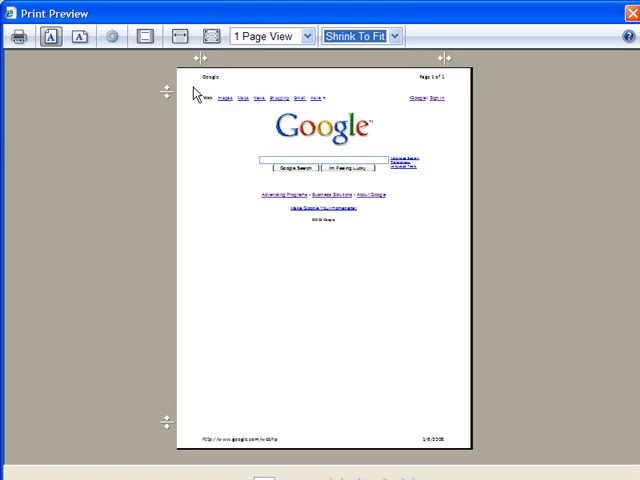
mouse_move(203, 110)
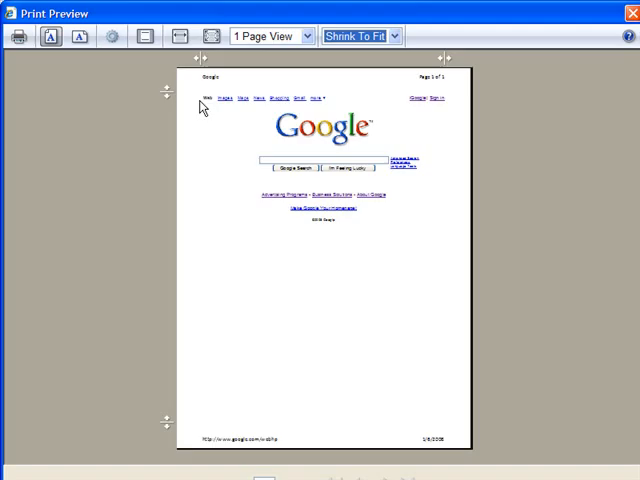
mouse_move(199, 58)
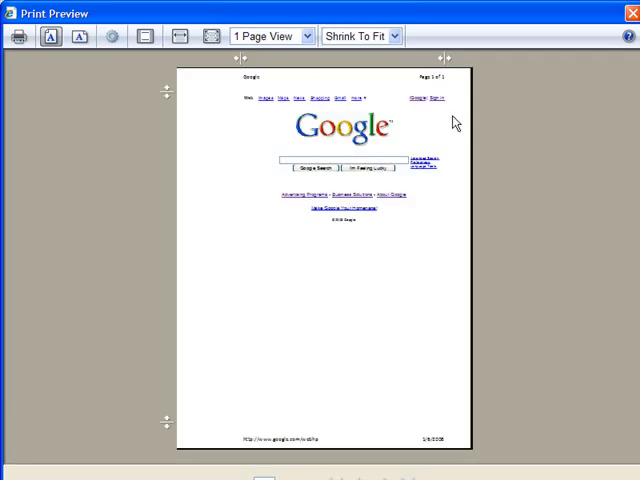
mouse_move(445, 62)
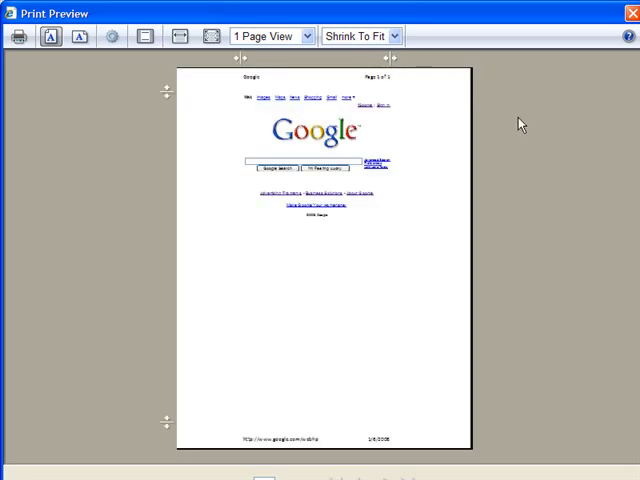
mouse_move(199, 99)
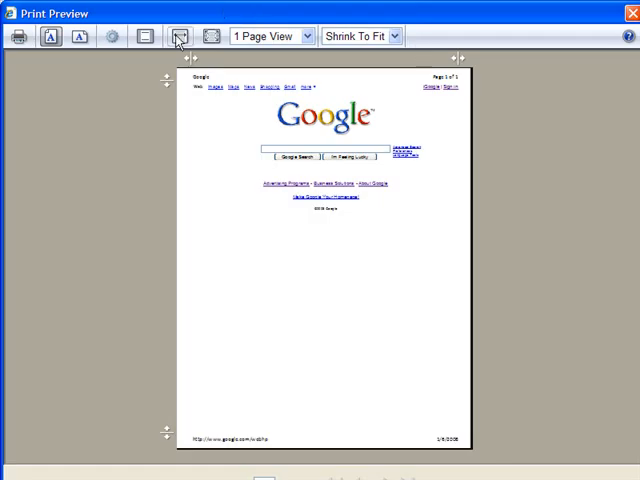
mouse_move(112, 37)
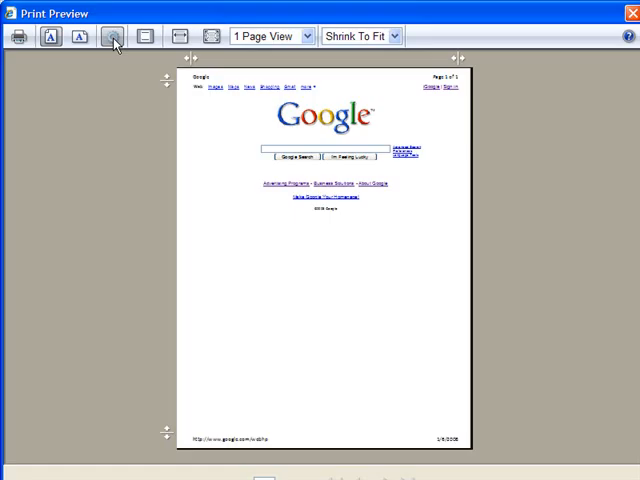
Step: Open Page Setup and show the Paper Size dropdown list
click(112, 36)
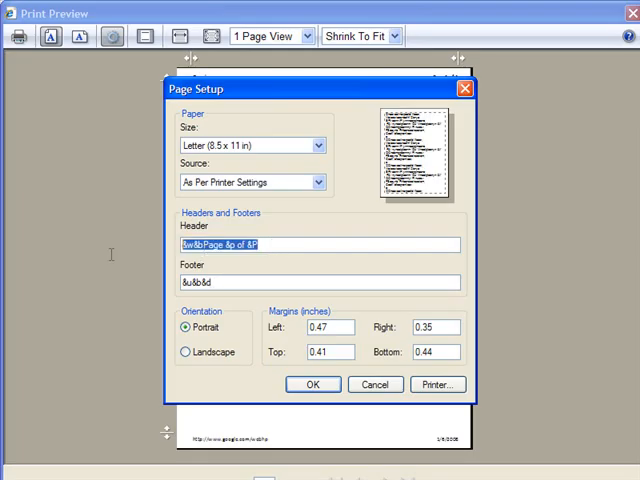
click(290, 246)
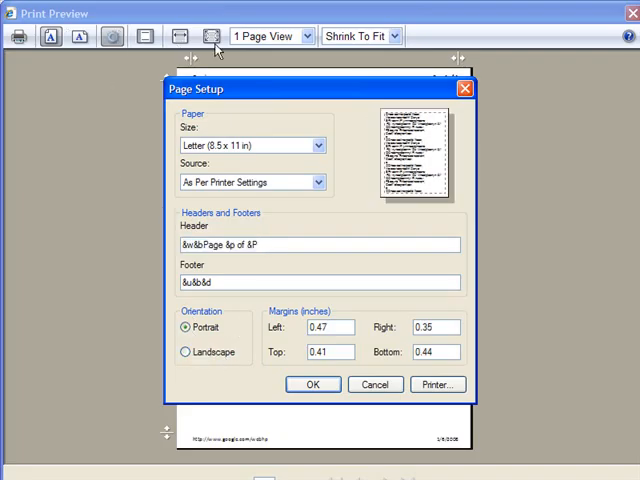
click(329, 327)
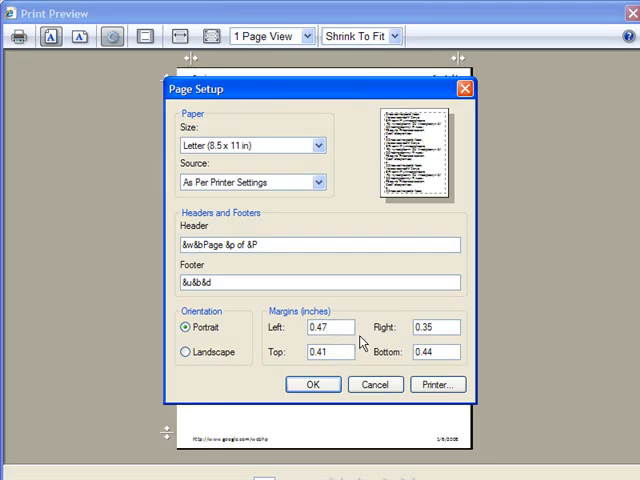
mouse_move(366, 333)
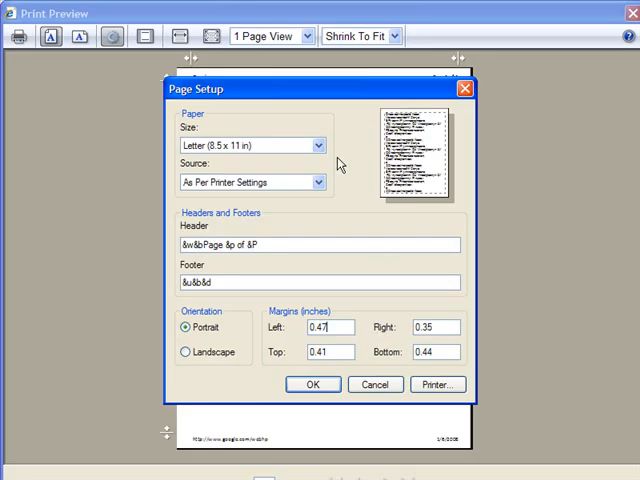
click(318, 145)
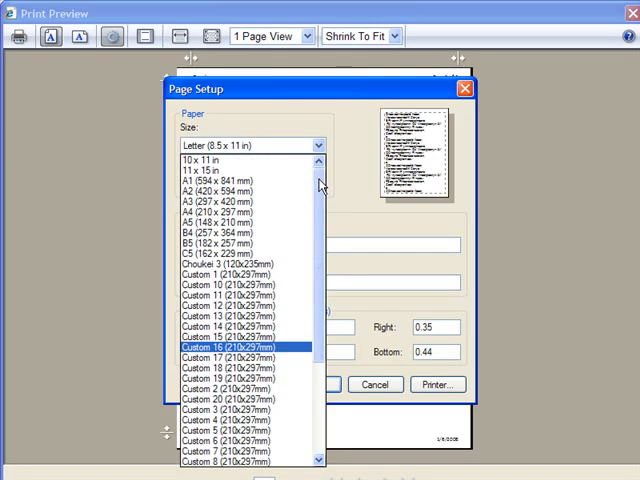
Step: Keep Letter (8.5 x 11 in) paper and the As Per Printer Settings source
scroll(down, 3)
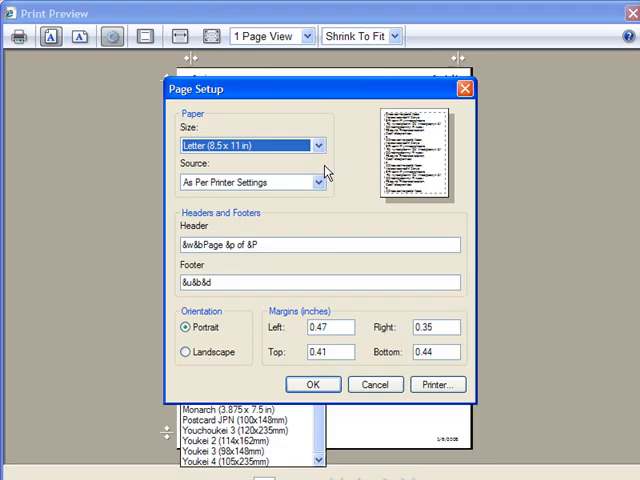
click(318, 145)
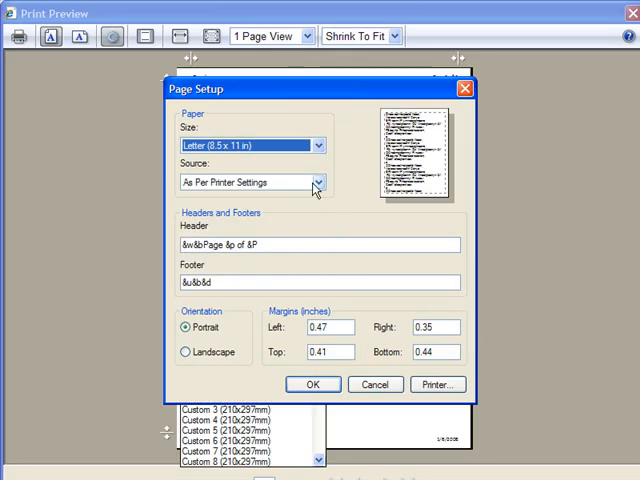
click(316, 182)
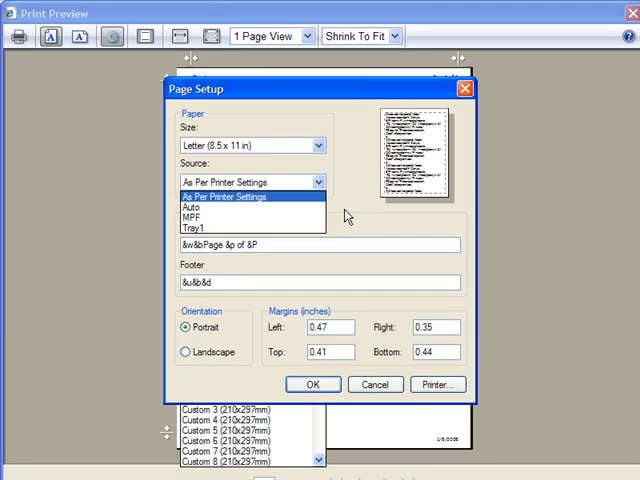
click(240, 196)
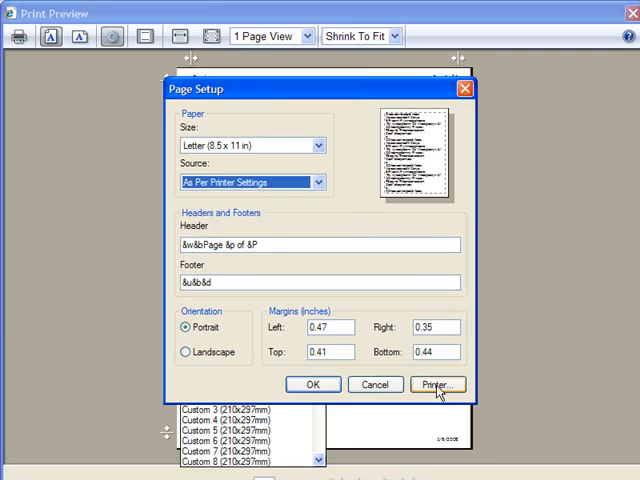
Step: Review installed printers, keep the Dell Color Laser, and confirm Page Setup with OK
click(441, 384)
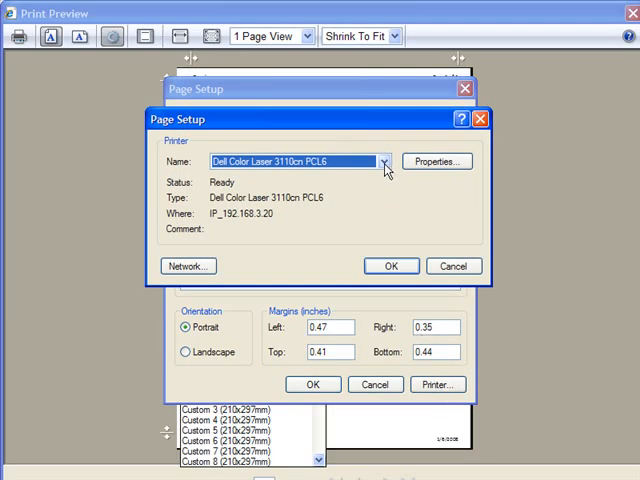
click(383, 161)
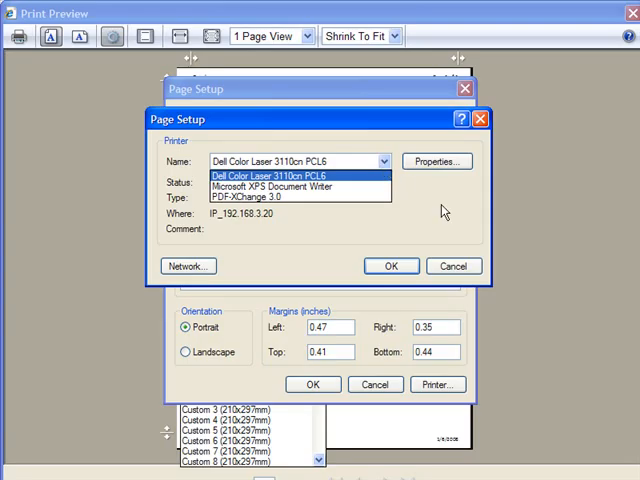
click(391, 266)
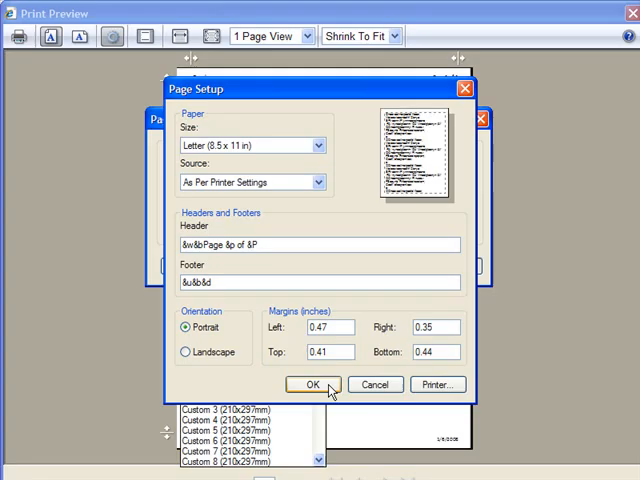
click(312, 384)
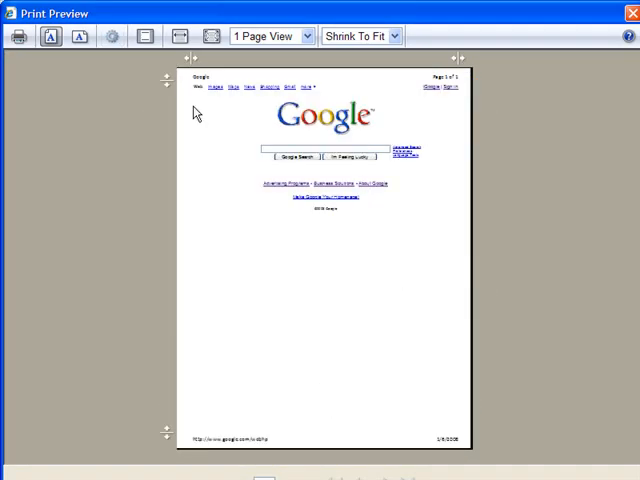
mouse_move(18, 36)
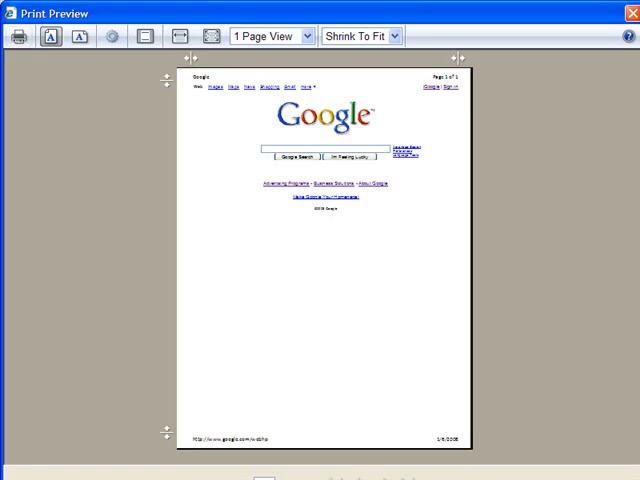
Step: Close the Print Preview window and return to the Google homepage
click(630, 13)
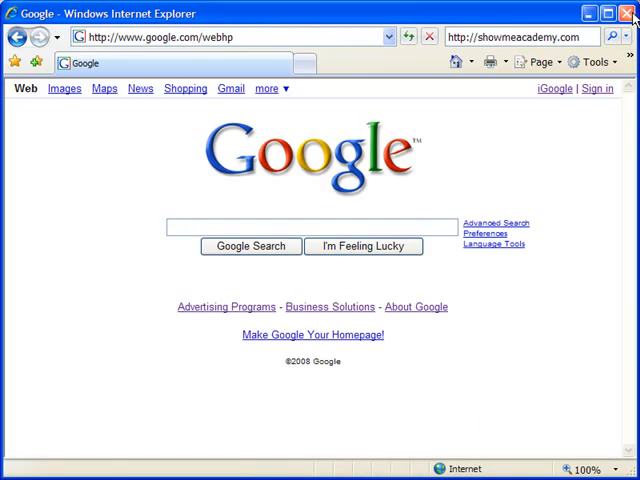
mouse_move(508, 173)
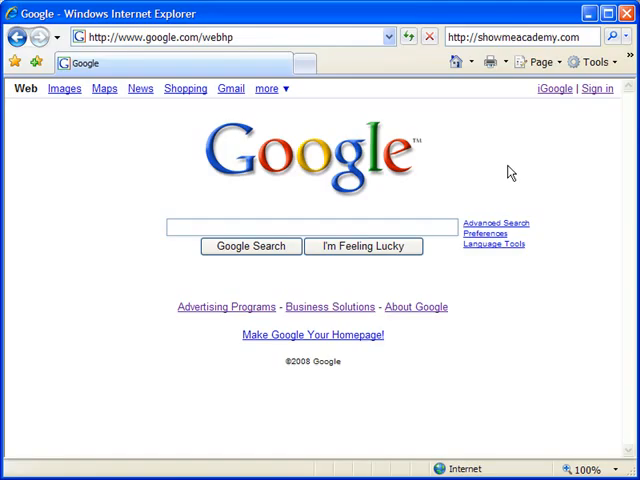